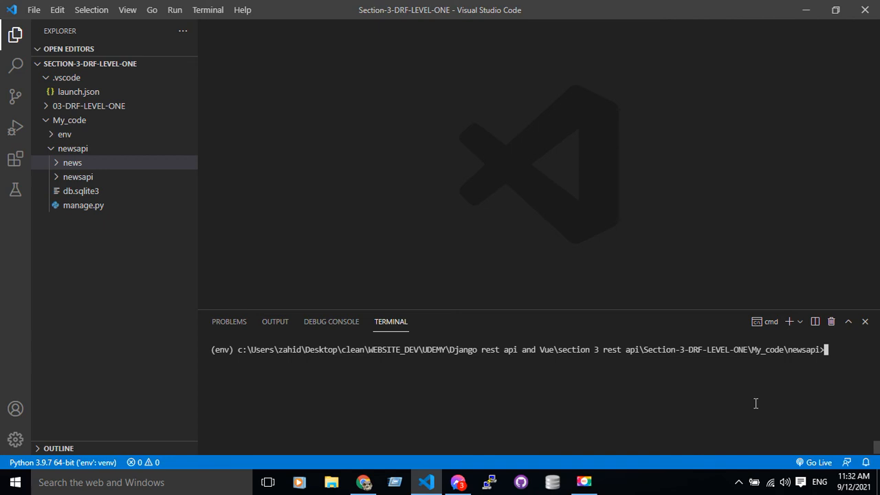
Start the newsapi development server with python manage.py runserver in the terminal.
type("python manage.py shell")
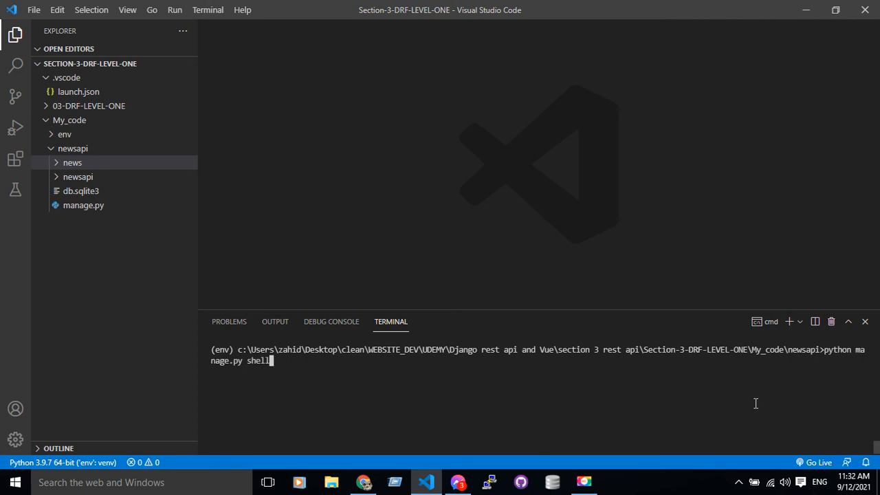
type("runserver")
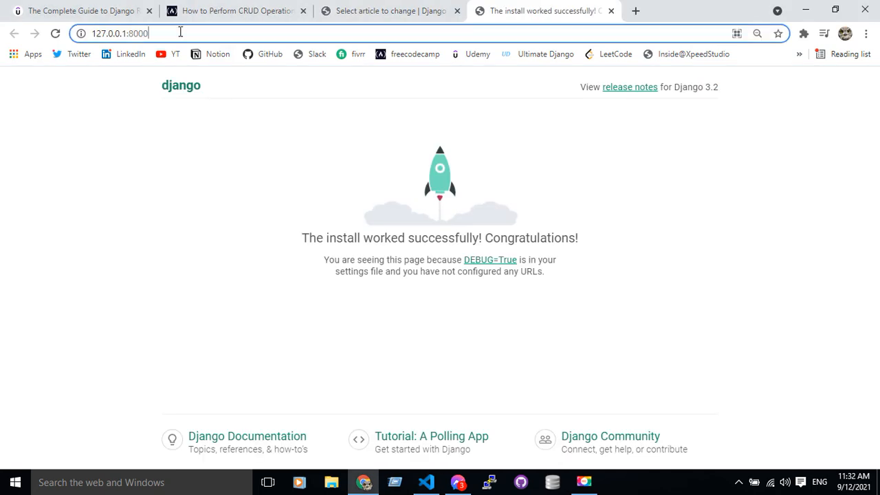
Go to 127.0.0.1:8000/admin and open the Articles list under News.
type("/admin")
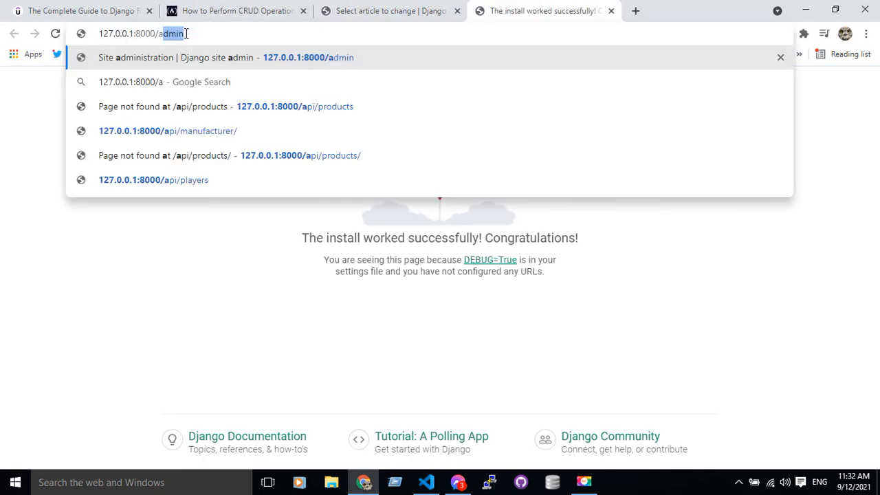
left_click(225, 57)
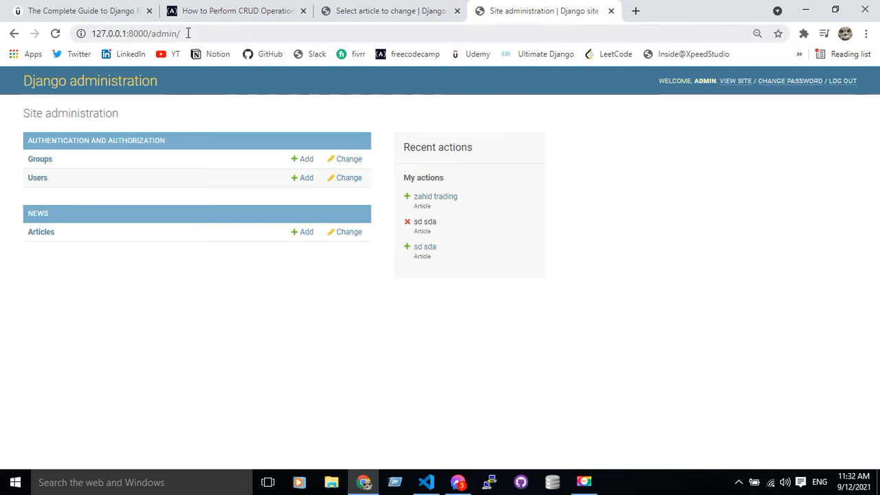
mouse_move(40, 232)
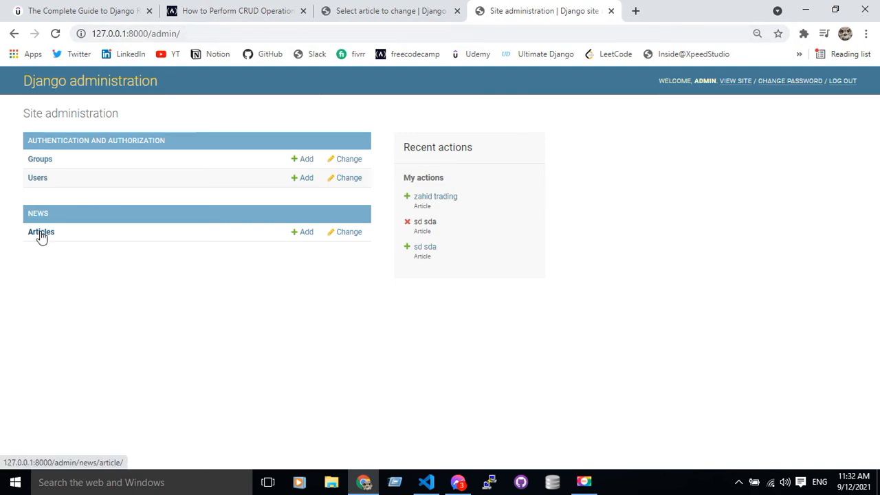
left_click(40, 232)
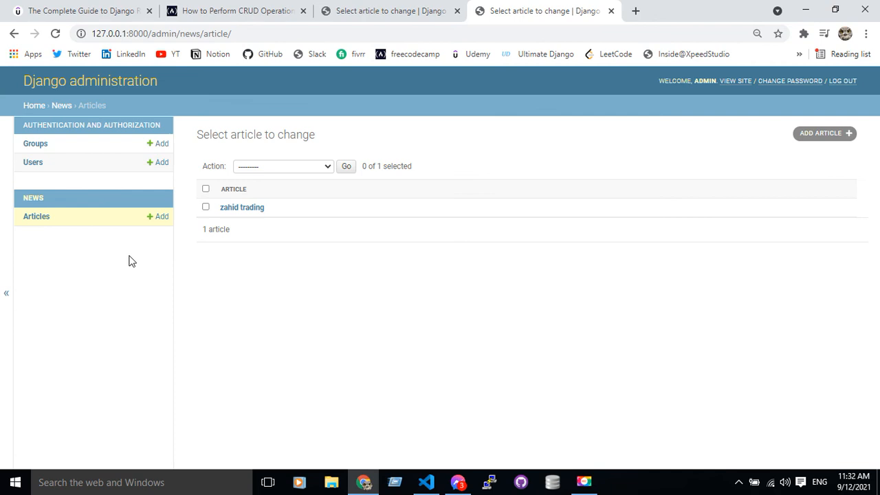
mouse_move(125, 251)
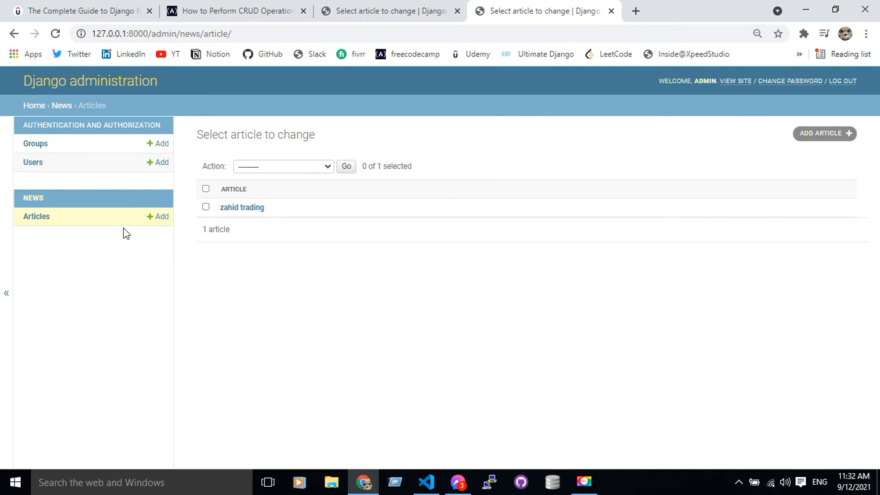
mouse_move(242, 207)
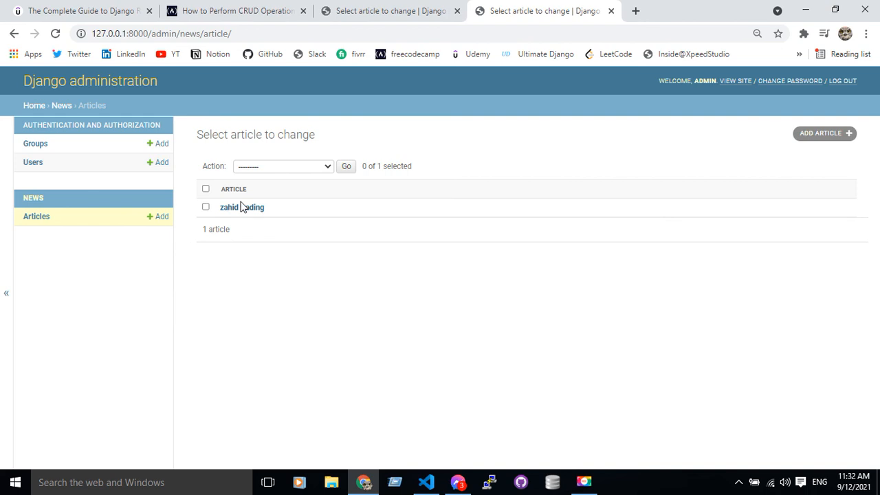
mouse_move(247, 210)
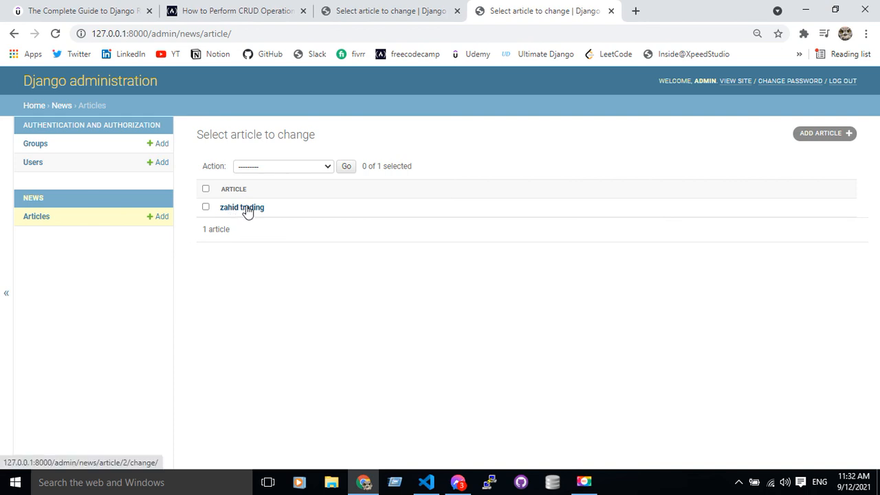
Review the zahid trading article's fields (author zahid, location Bangladesh), then return to VS Code.
left_click(241, 207)
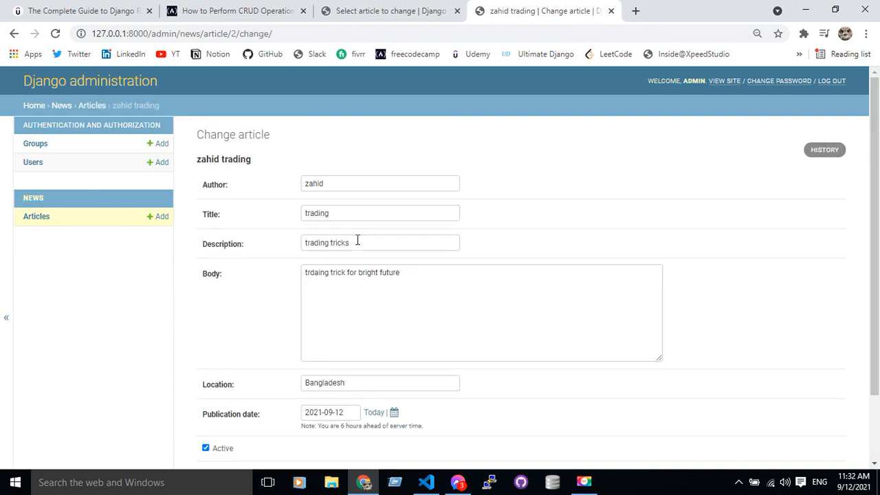
scroll("down", 3)
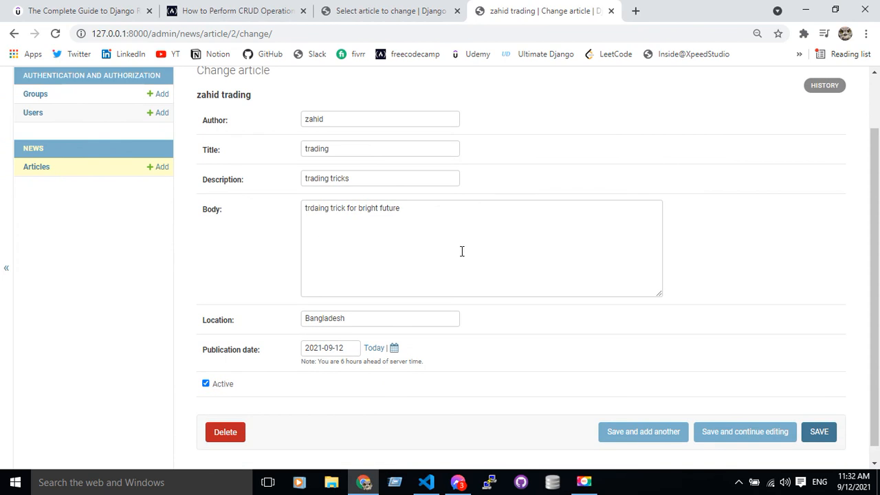
mouse_move(677, 332)
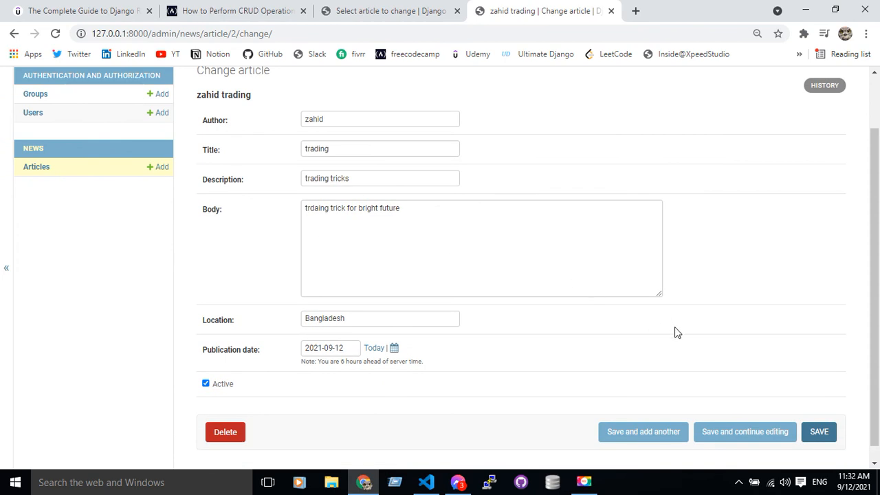
scroll("up", 3)
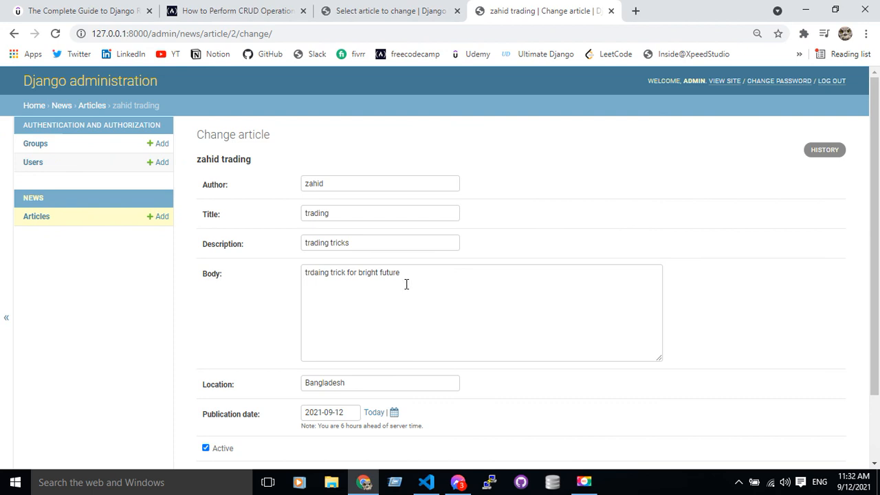
mouse_move(389, 223)
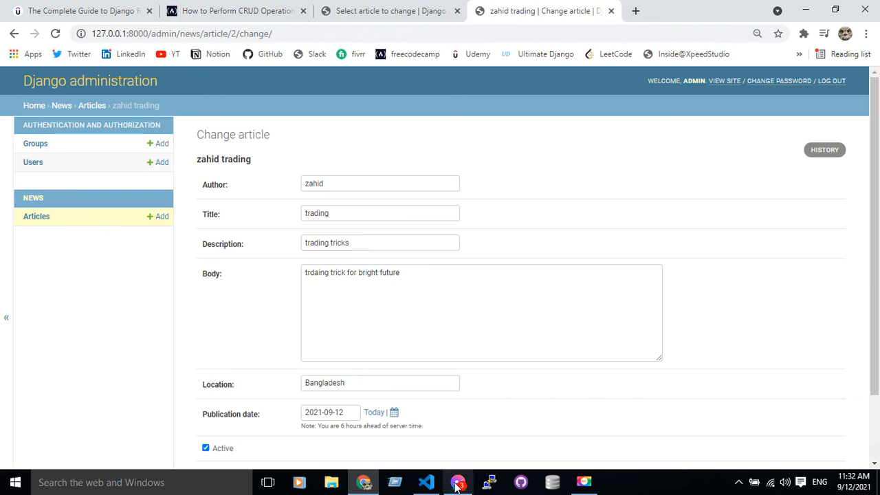
left_click(426, 482)
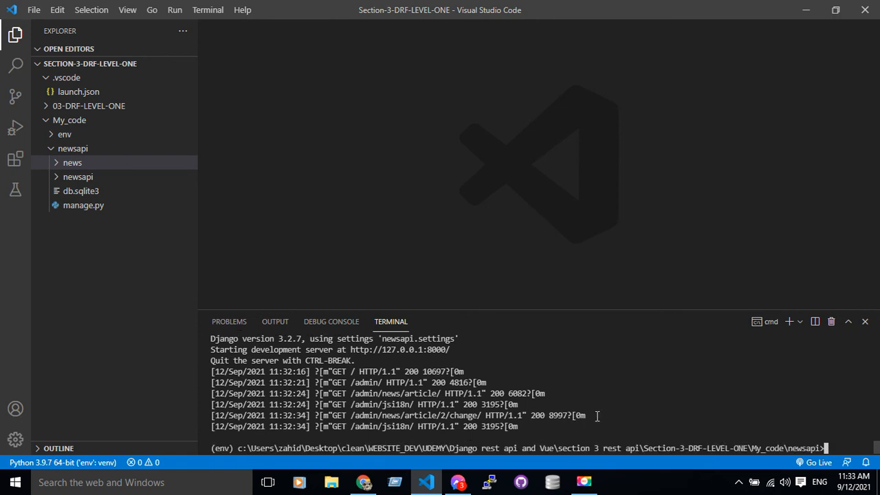
Clear the terminal with cls, run python manage.py shell, and enlarge the terminal panel.
type("cls")
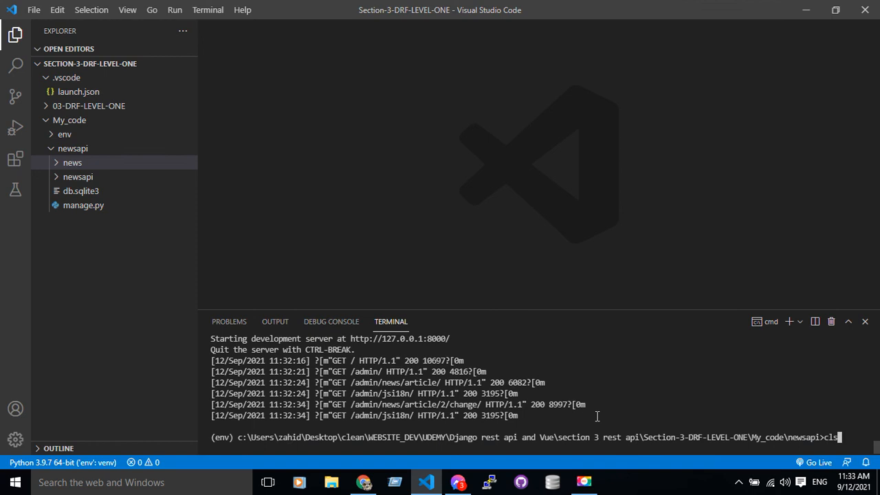
type("python manage.py runserver")
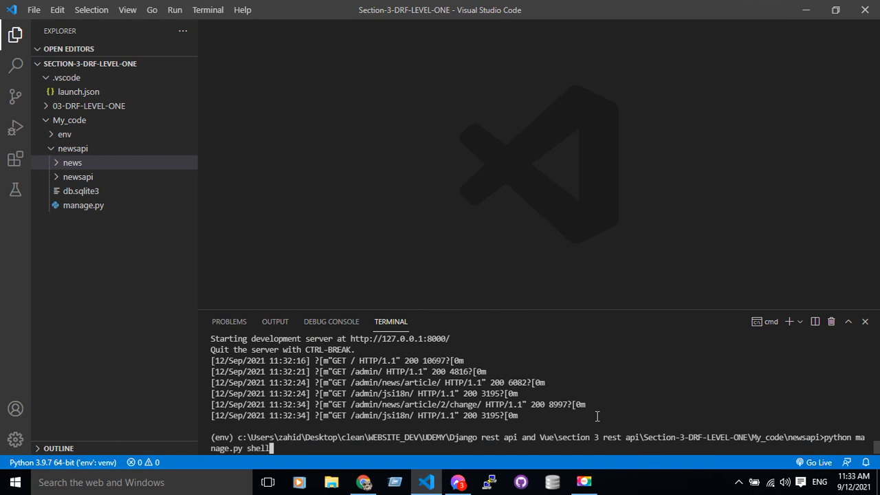
mouse_move(798, 453)
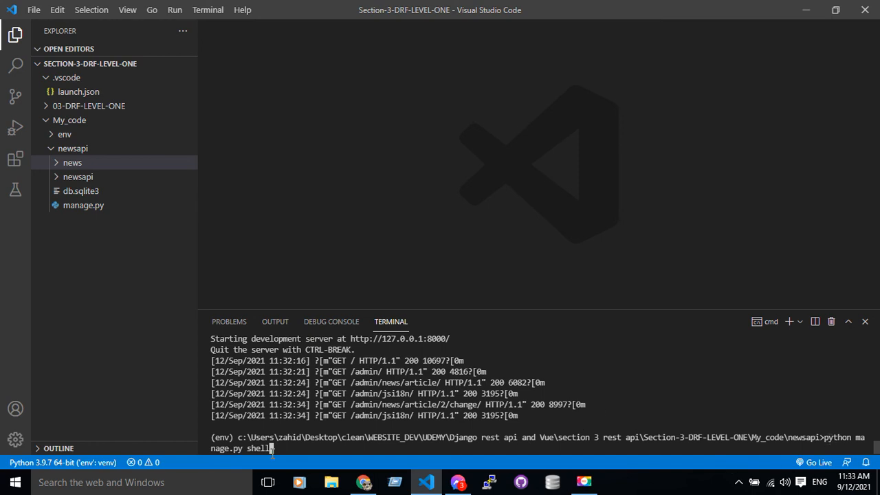
key("Return")
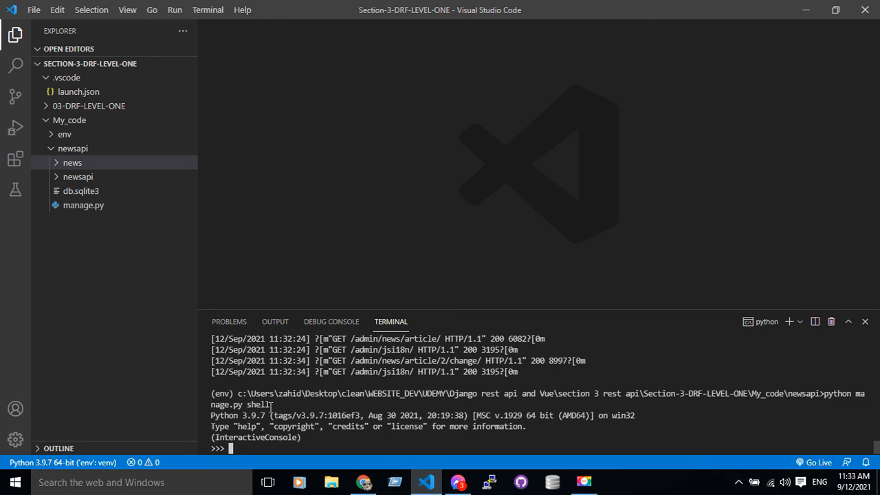
left_click_drag(404, 321, 404, 165)
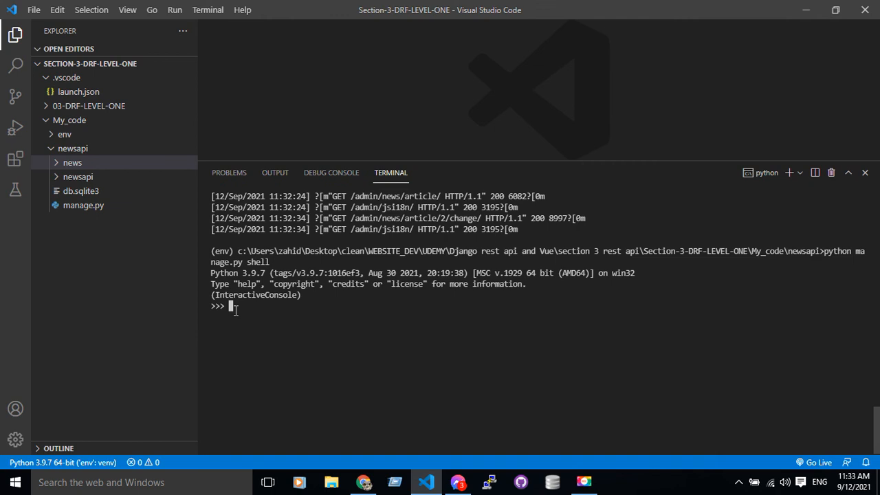
mouse_move(78, 177)
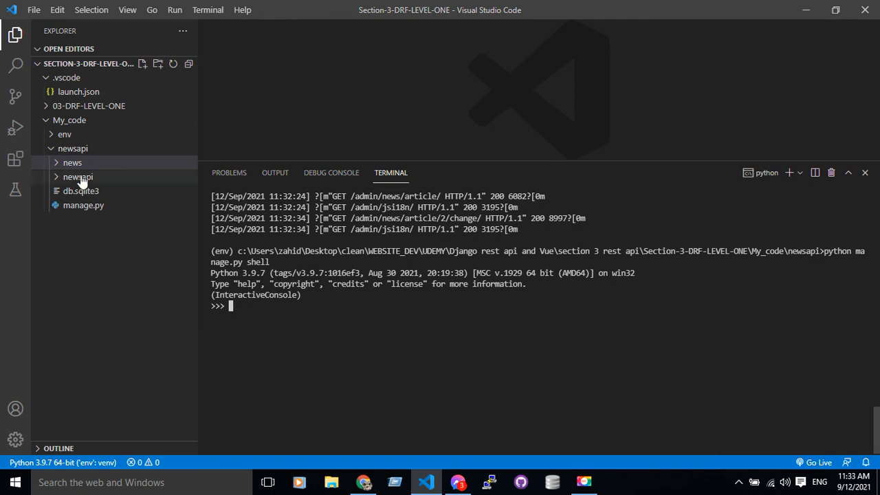
mouse_move(81, 191)
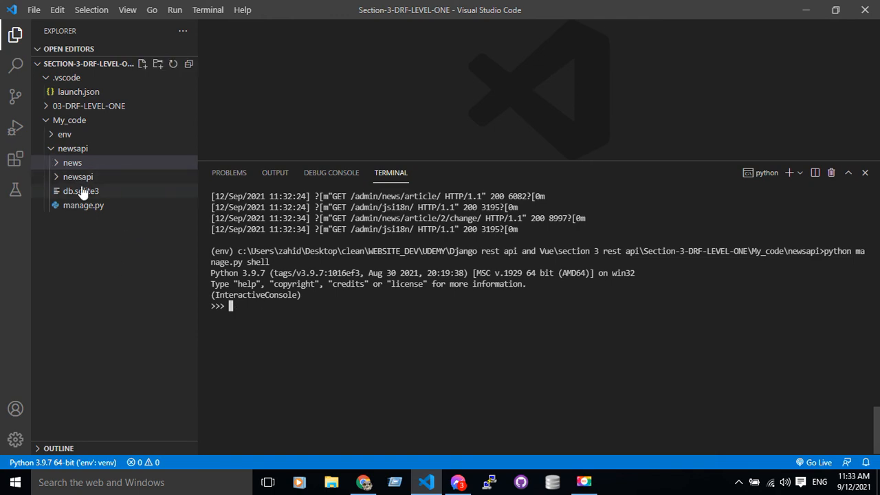
Enter 'from news.models import Article' in the shell, checking the Article class in models.py.
left_click(72, 162)
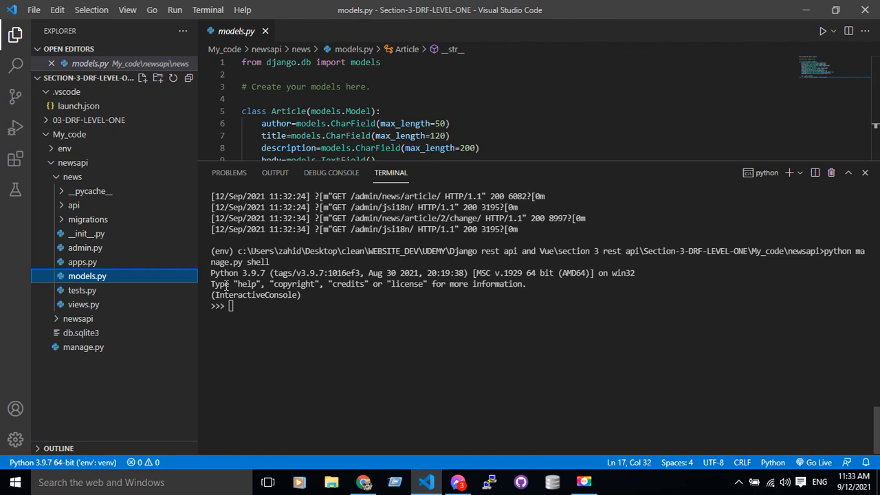
type("imp")
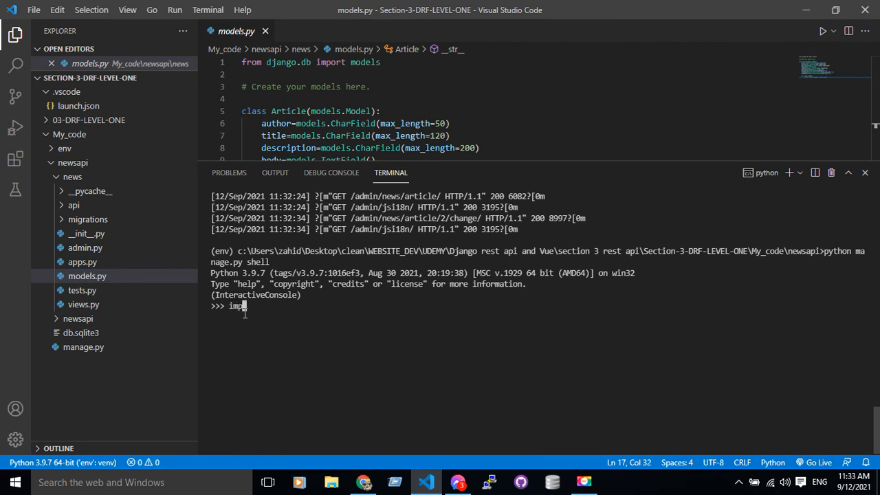
type("ort")
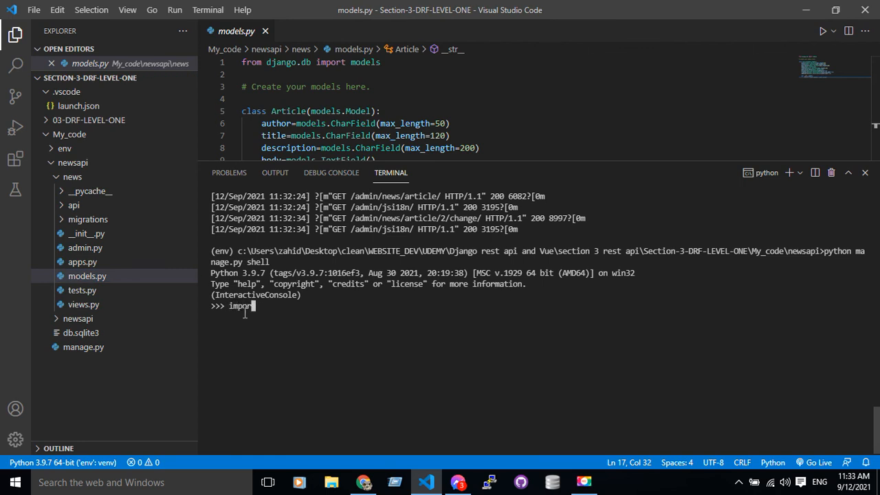
type("from news.models import")
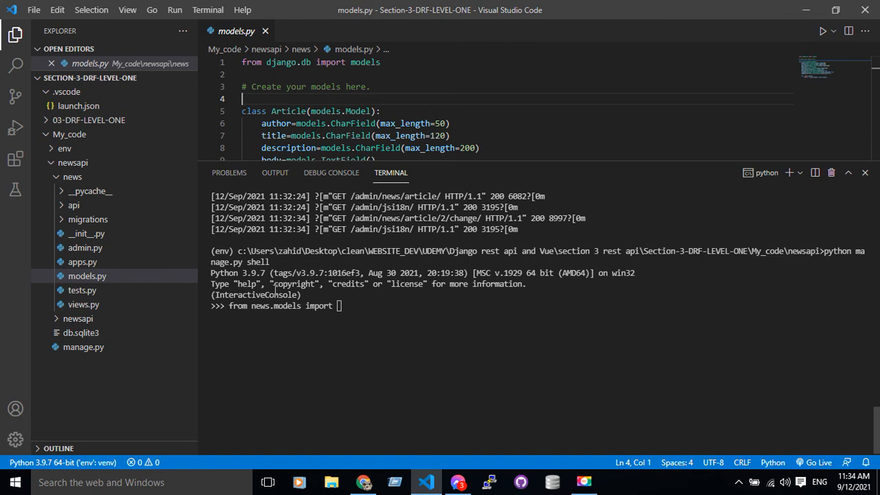
mouse_move(256, 309)
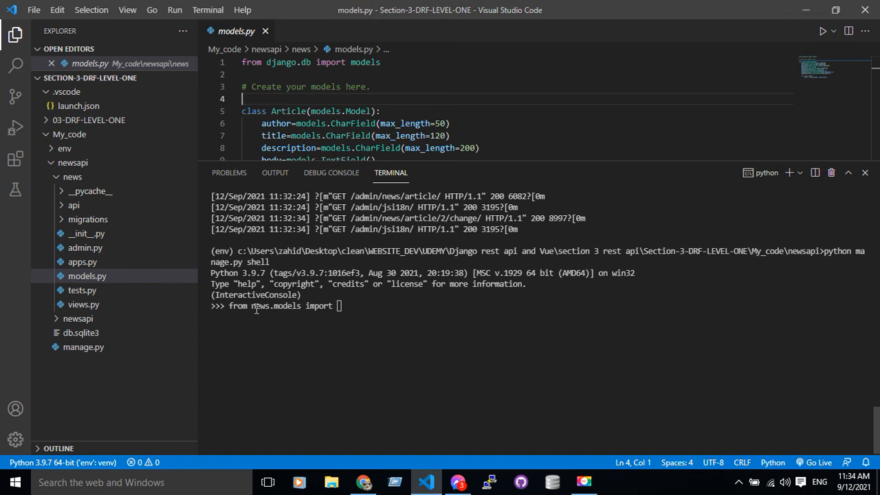
mouse_move(152, 272)
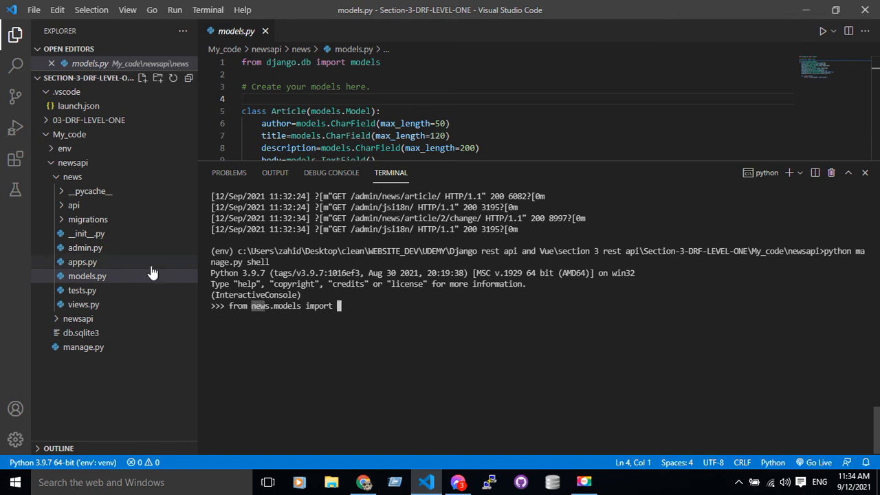
mouse_move(71, 177)
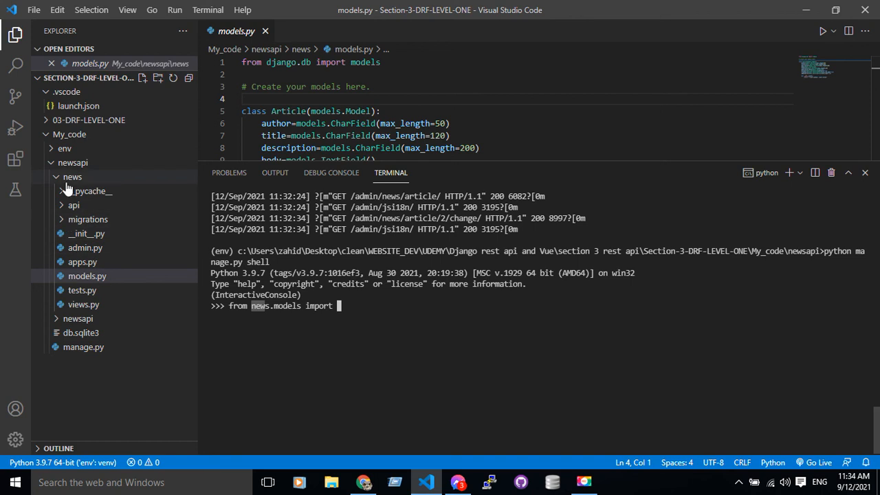
left_click(72, 177)
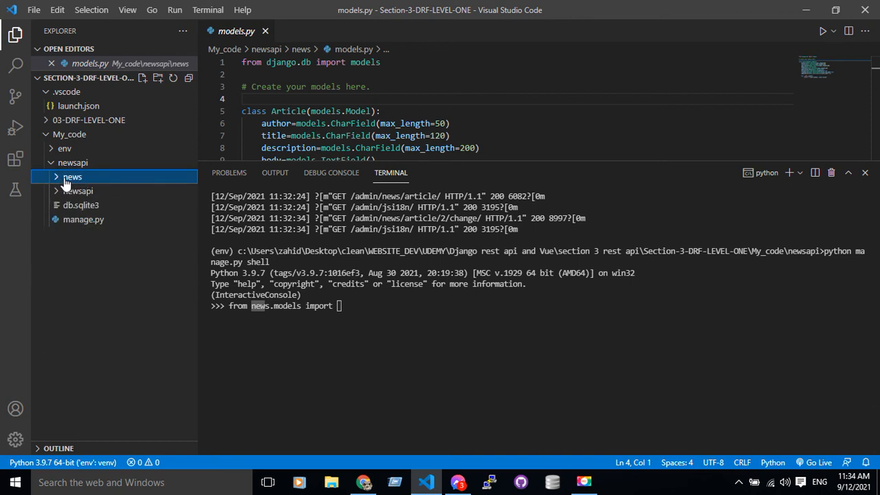
left_click(72, 176)
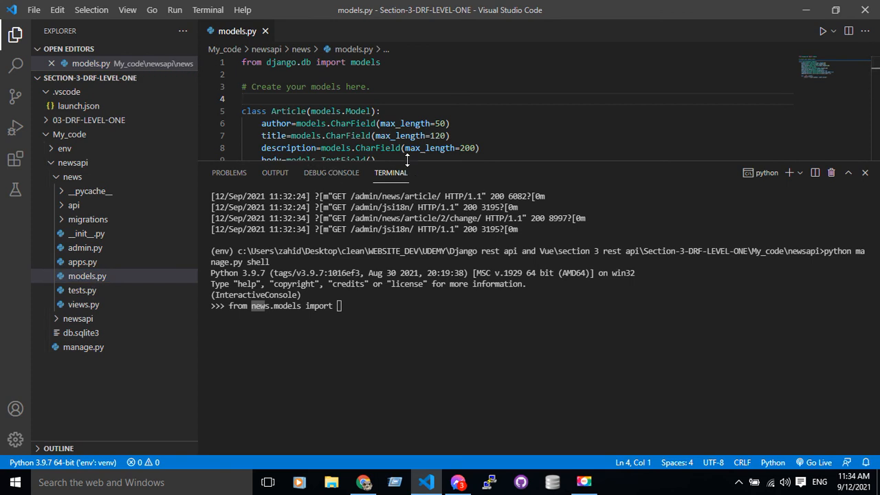
scroll("down", 3)
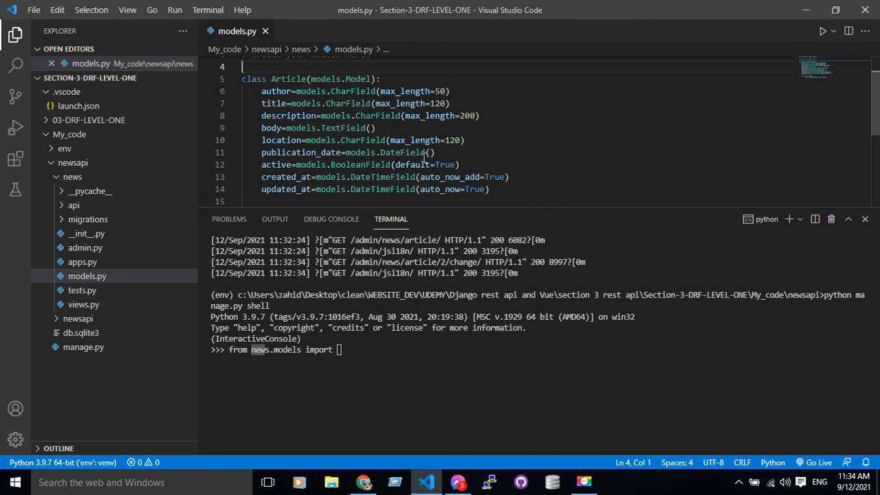
double_click(288, 79)
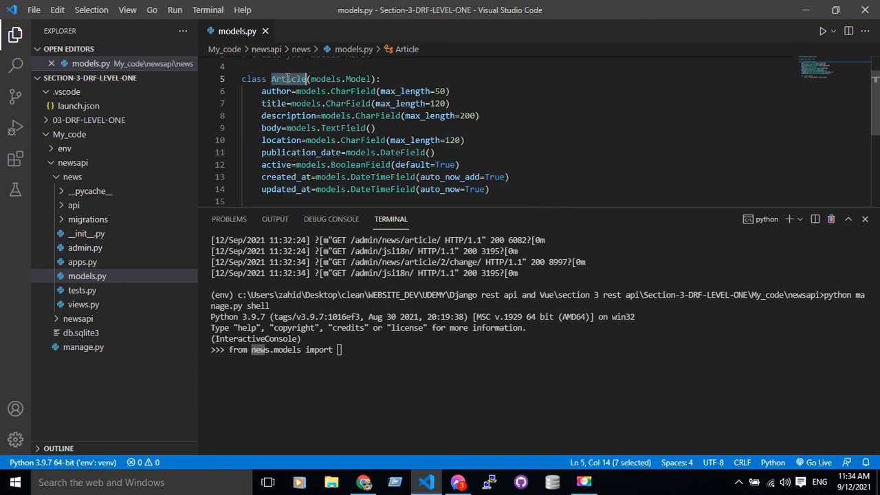
type("Article")
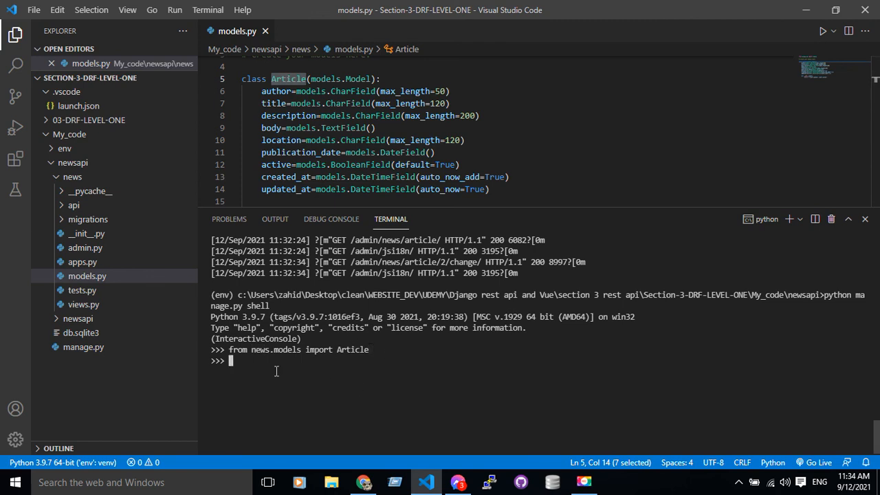
Type the 'from news.api.serializers import ArticleSerializer' line while opening serializers.py under news > api.
type("from")
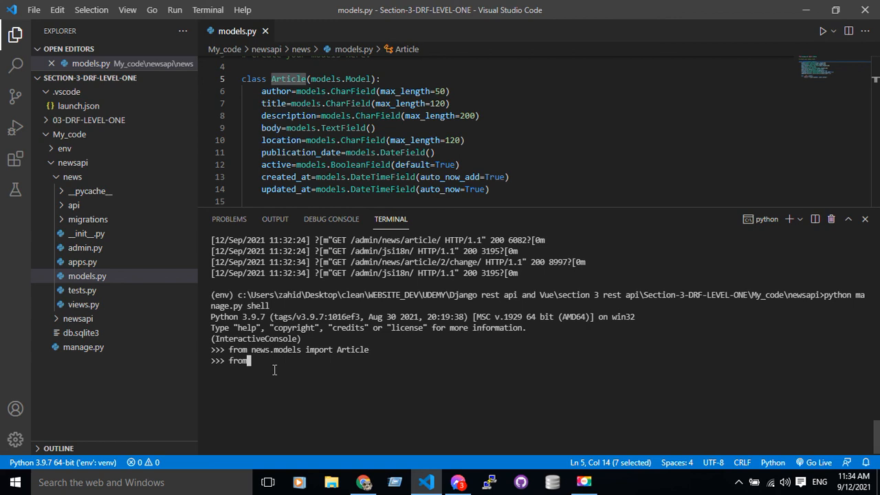
type("news")
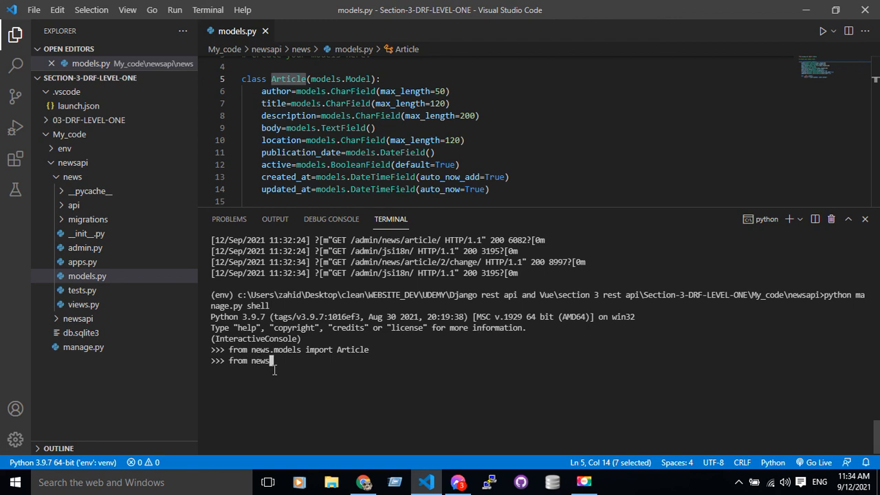
type(".api")
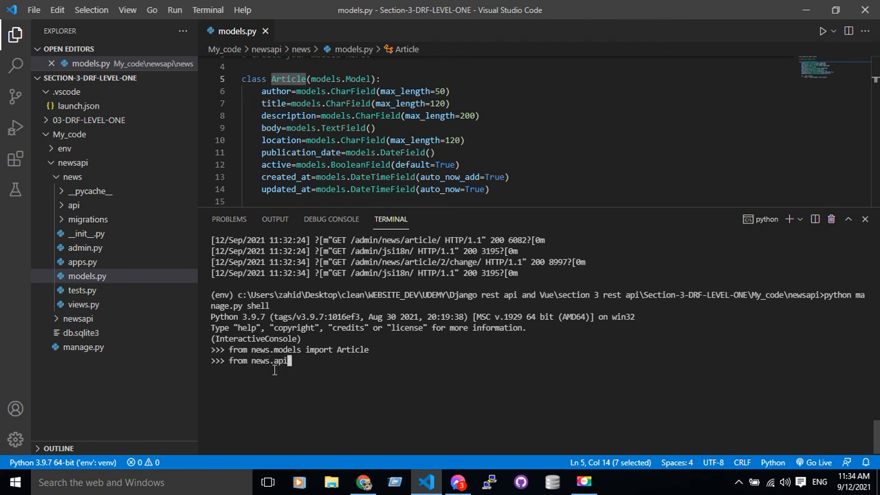
type("ser")
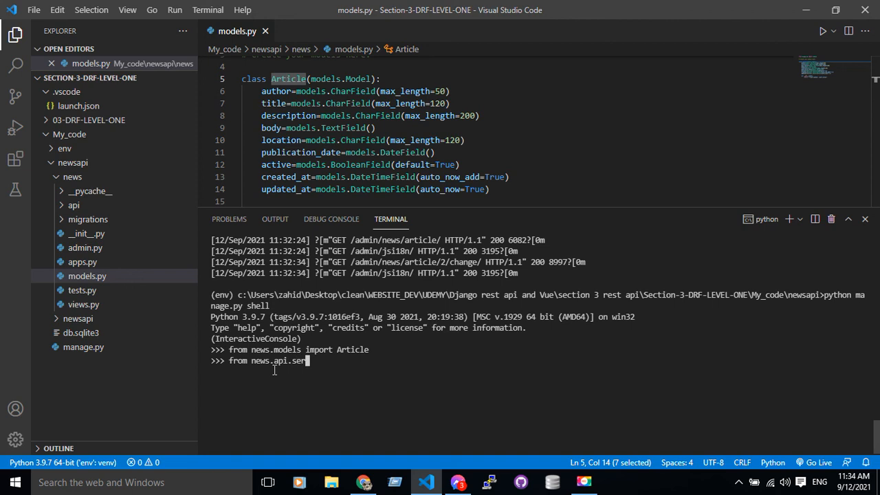
type("ializers")
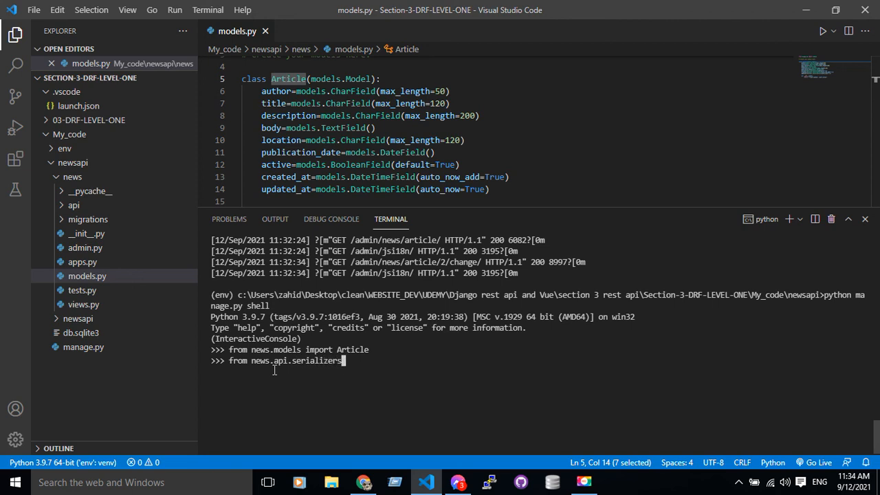
type("import")
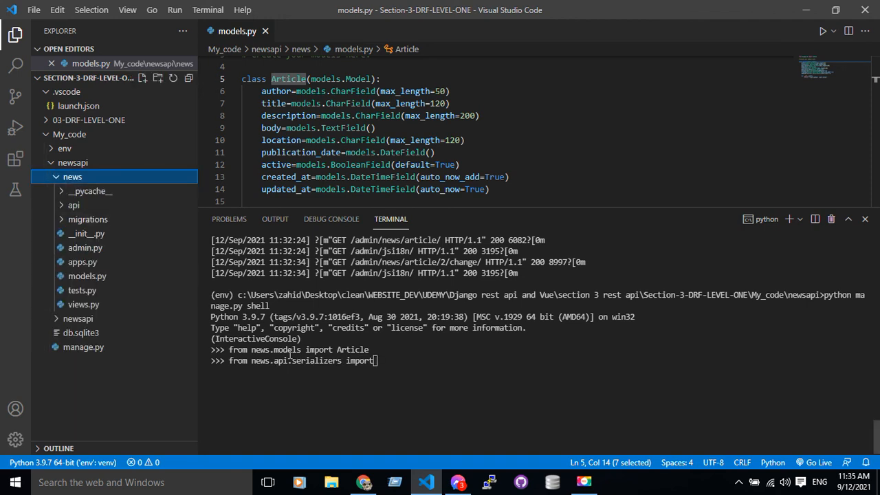
left_click(73, 205)
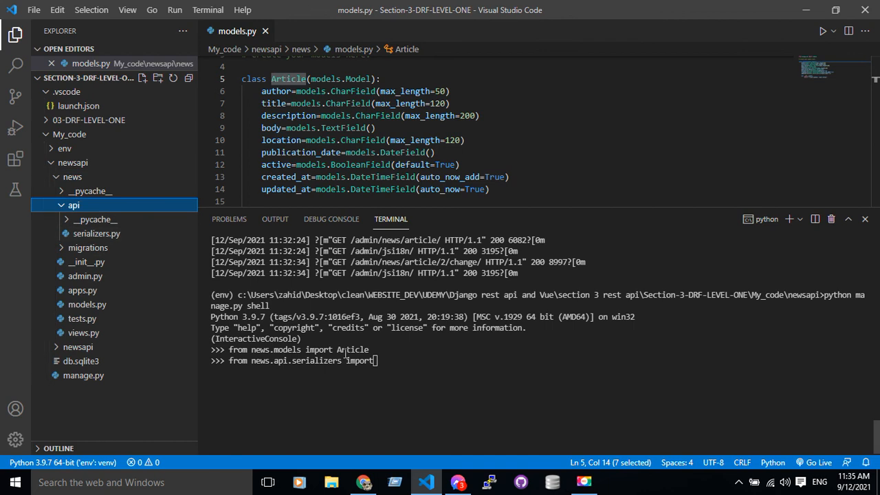
left_click(97, 233)
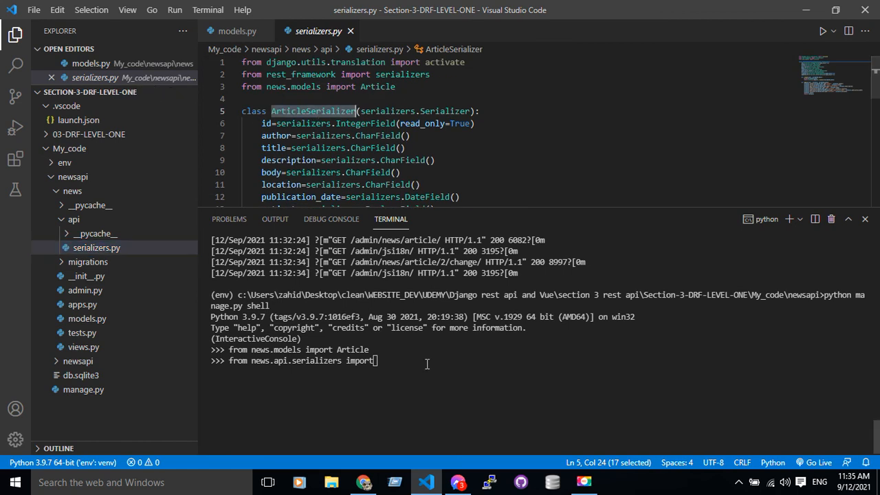
type("ArticleSerializer")
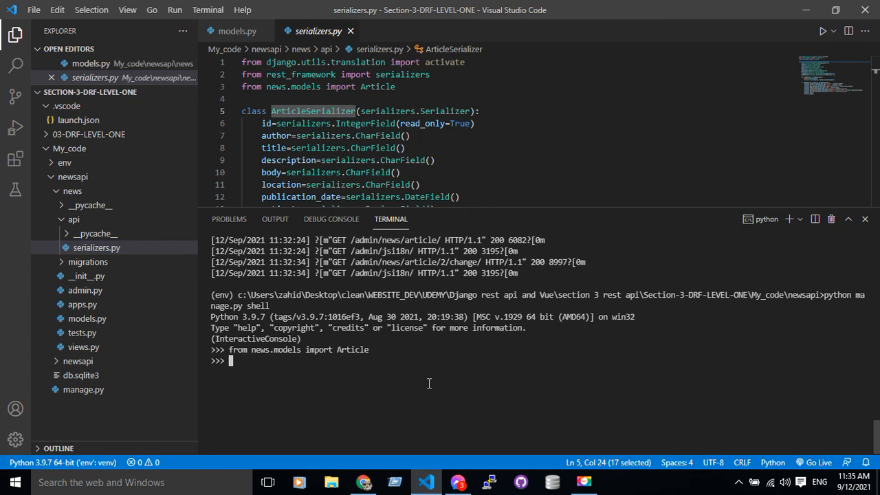
Run number1 = Article.objects.first(), then display number1, showing <Article: zahid trading>.
type("number")
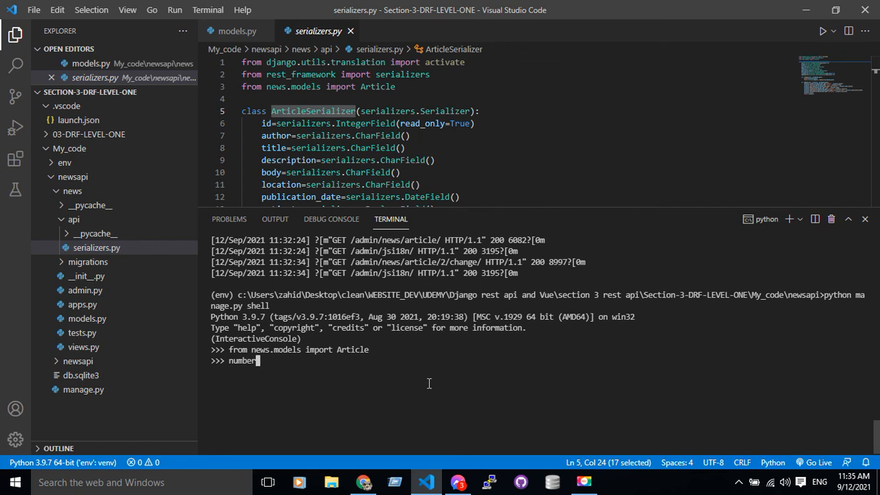
type("1=")
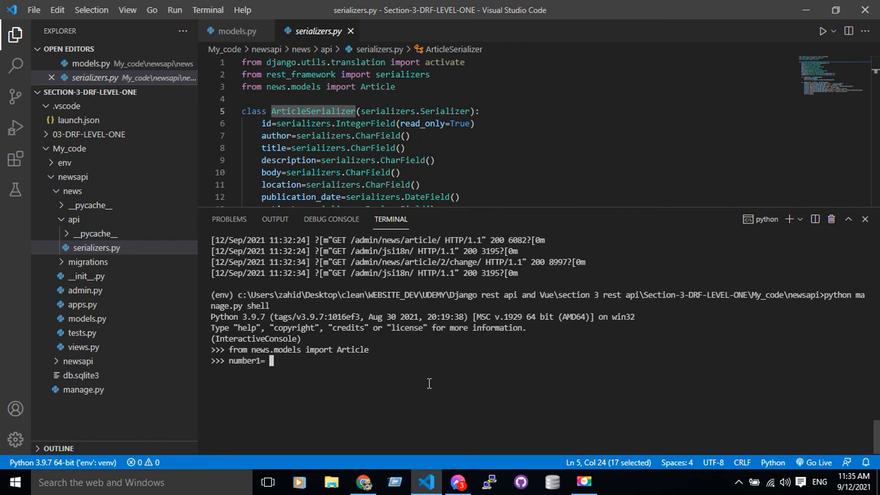
mouse_move(355, 351)
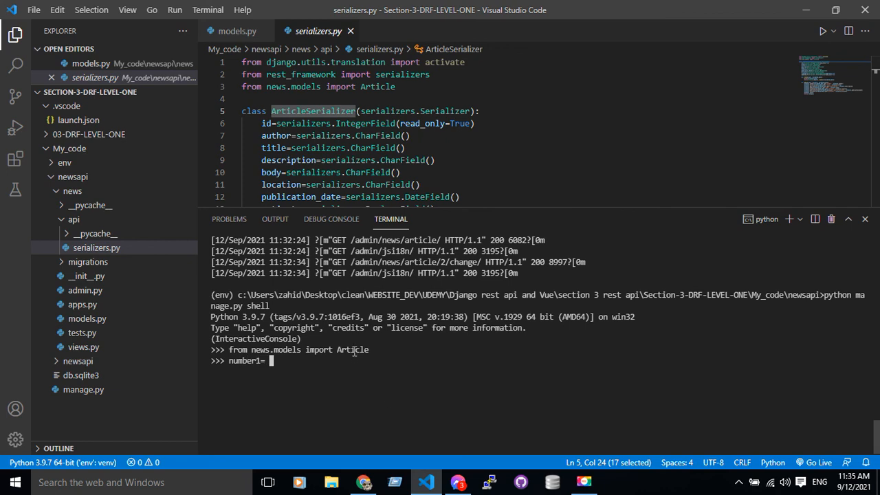
mouse_move(315, 363)
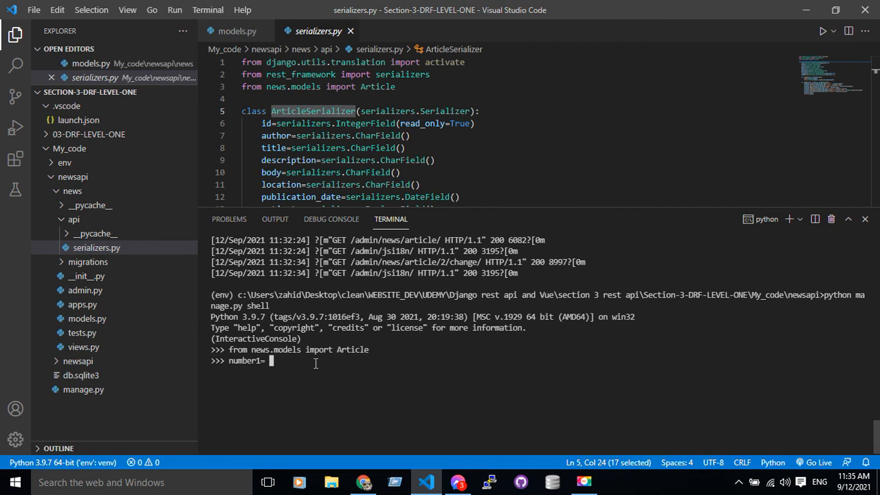
type("Article.o")
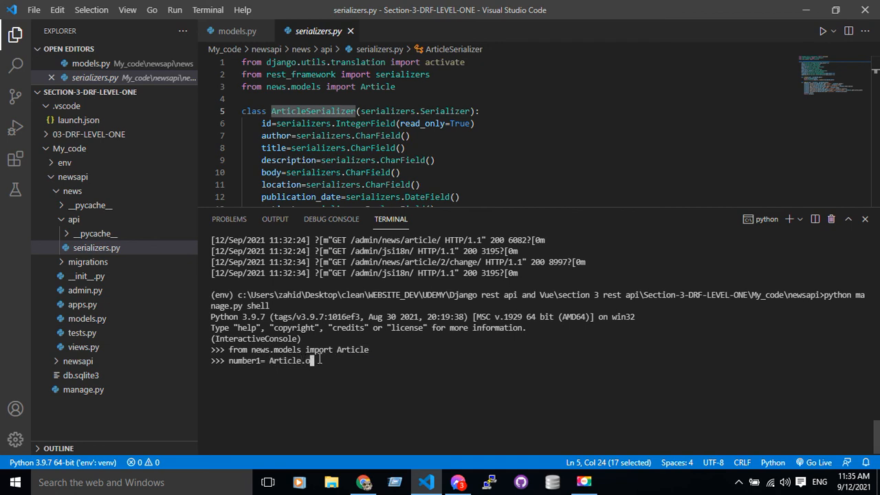
type("bj")
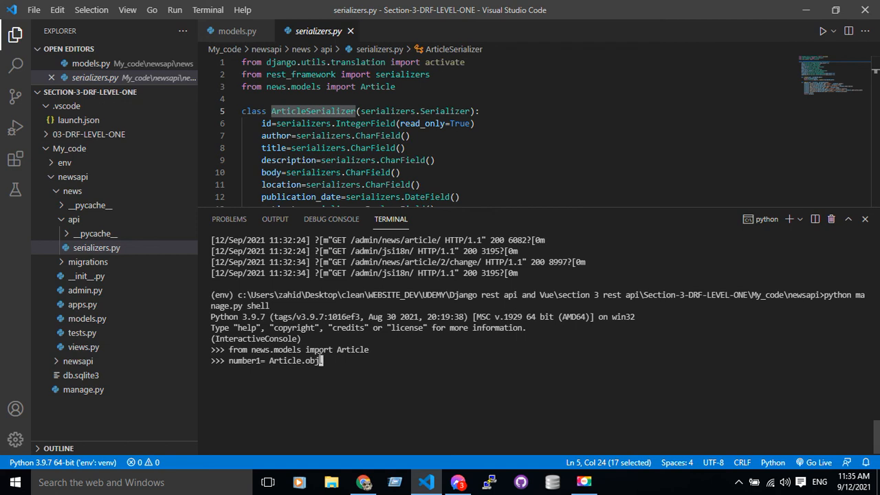
type("ects")
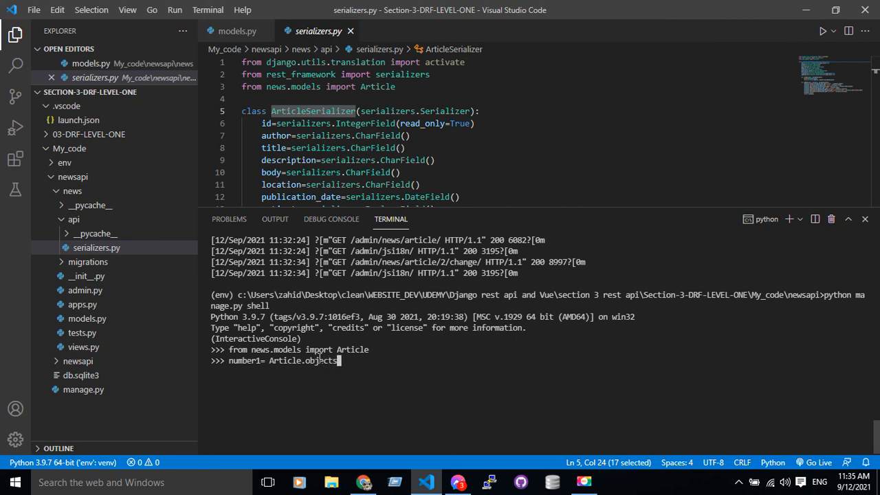
type("f")
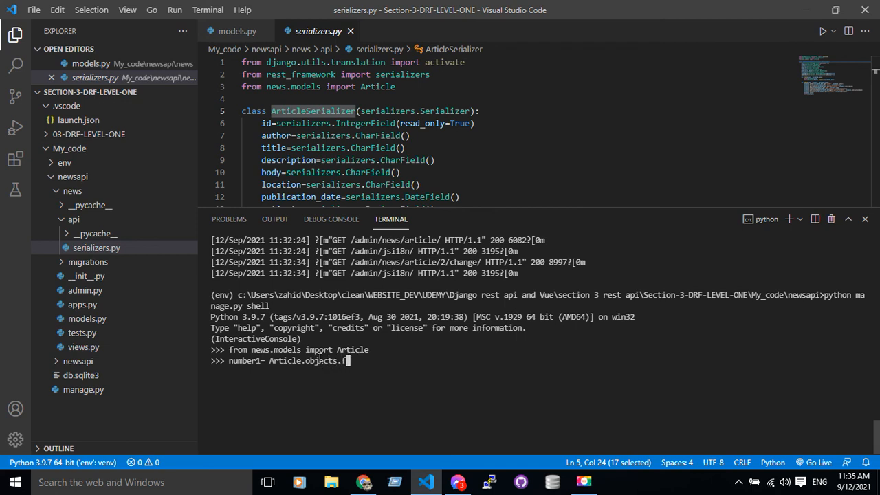
type("irst")
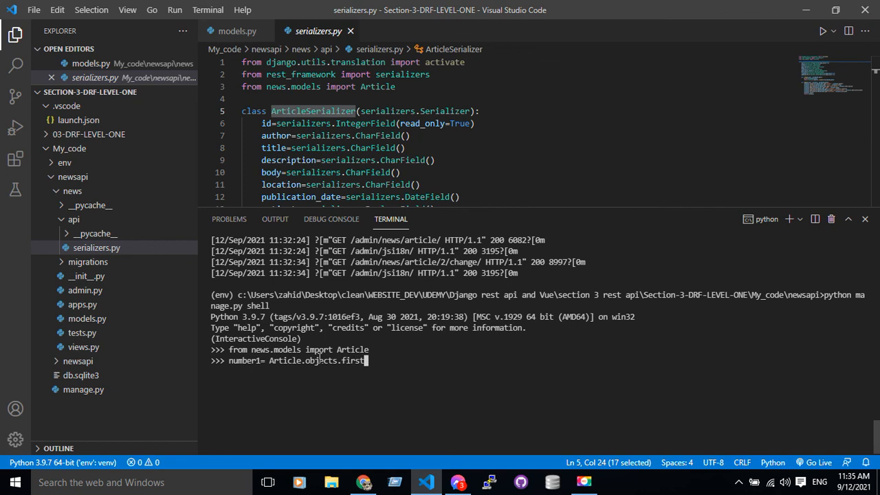
type("()")
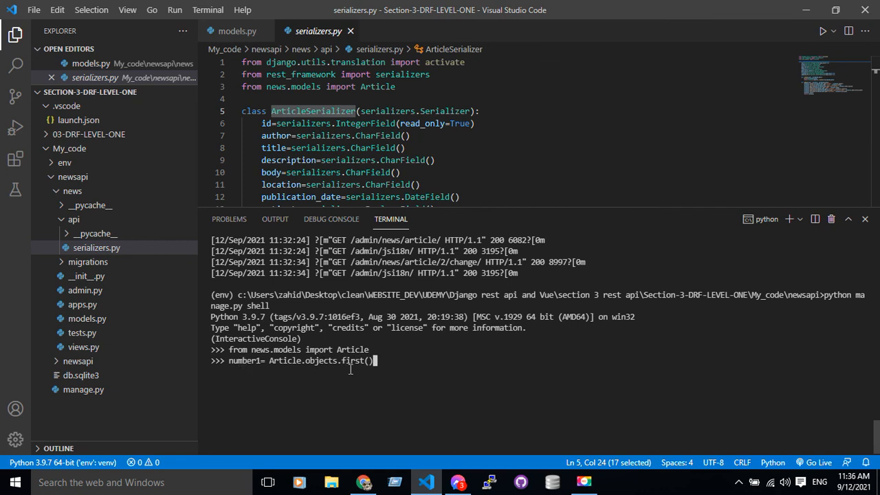
key("Return")
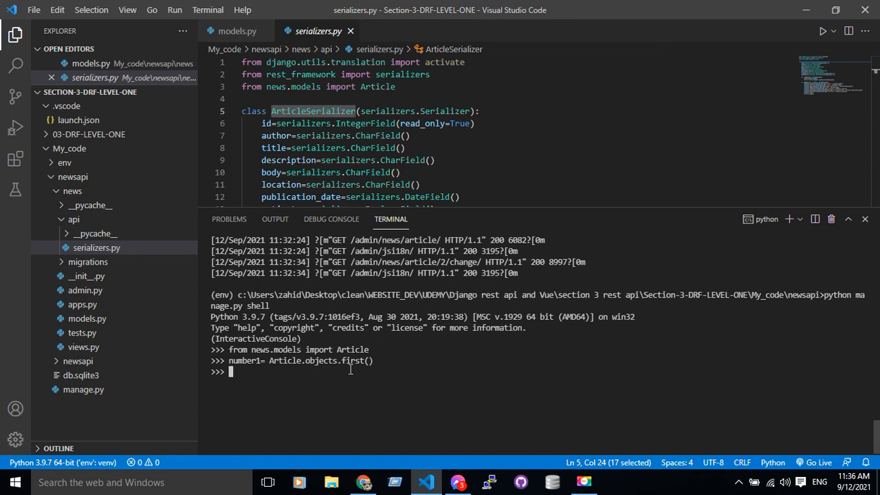
type("number1")
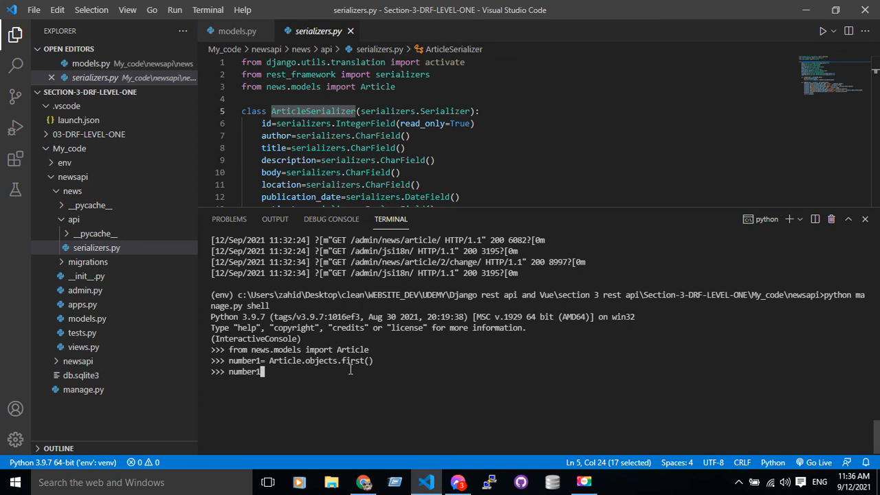
key("Return")
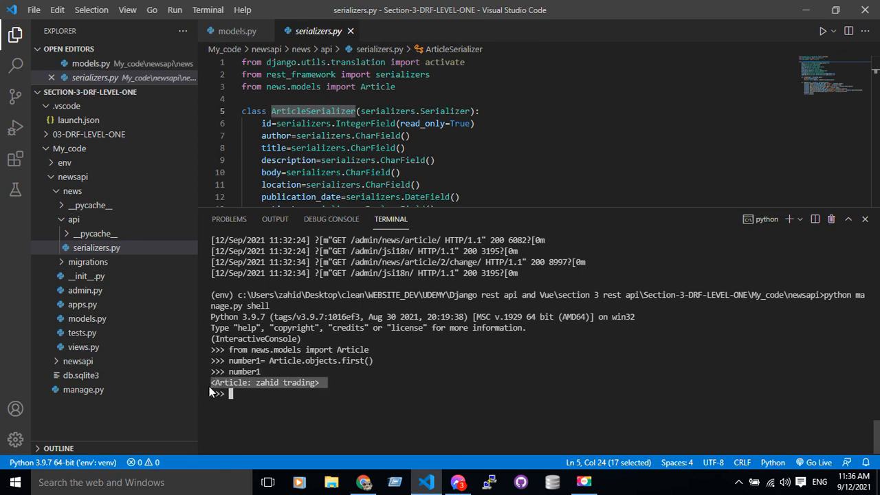
left_click(363, 482)
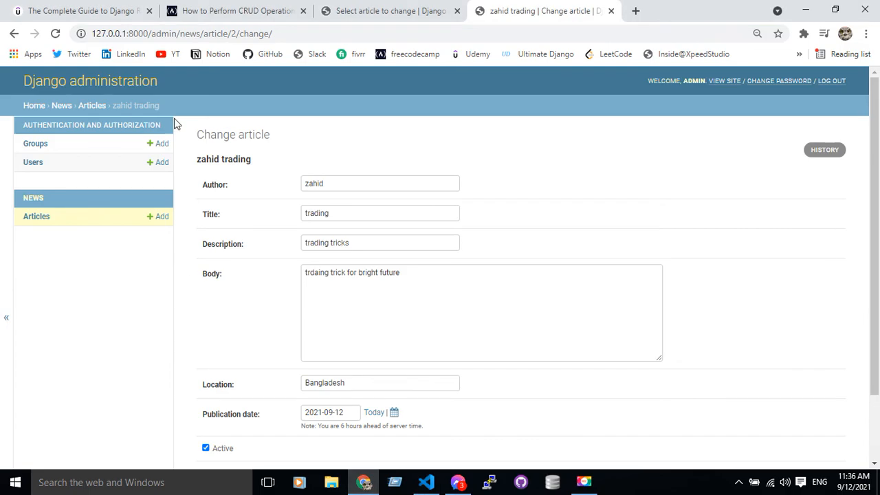
left_click(61, 105)
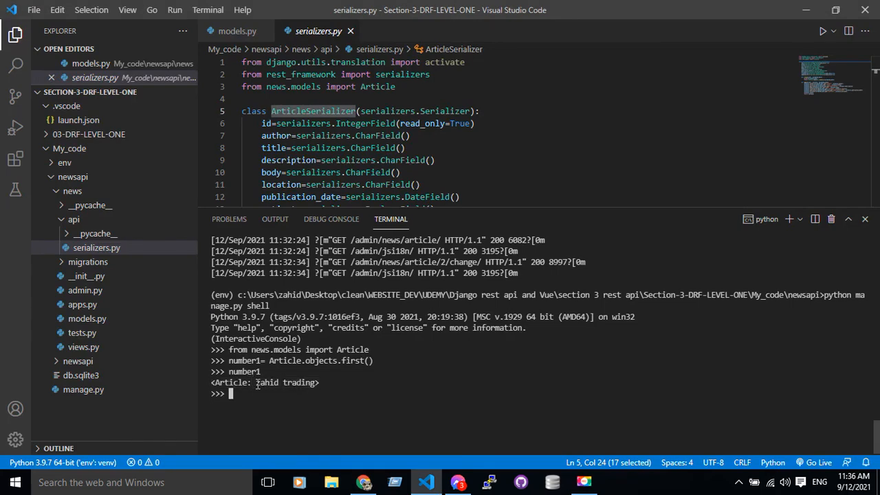
double_click(267, 382)
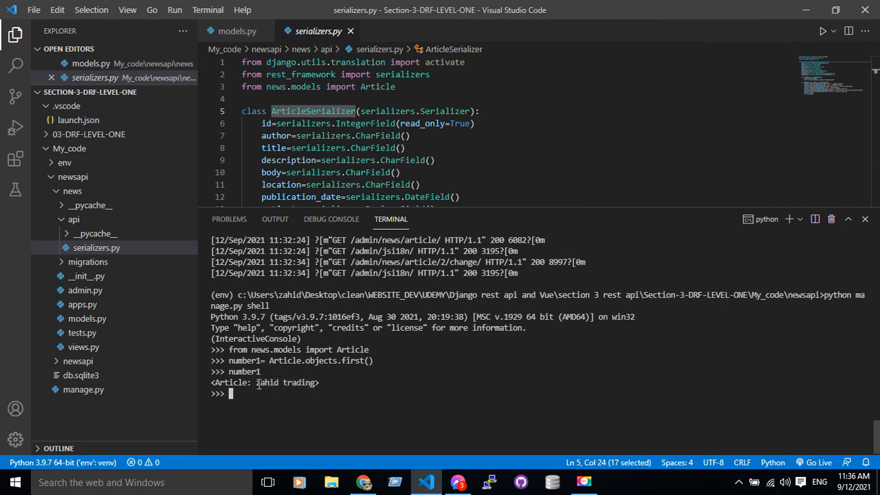
double_click(274, 383)
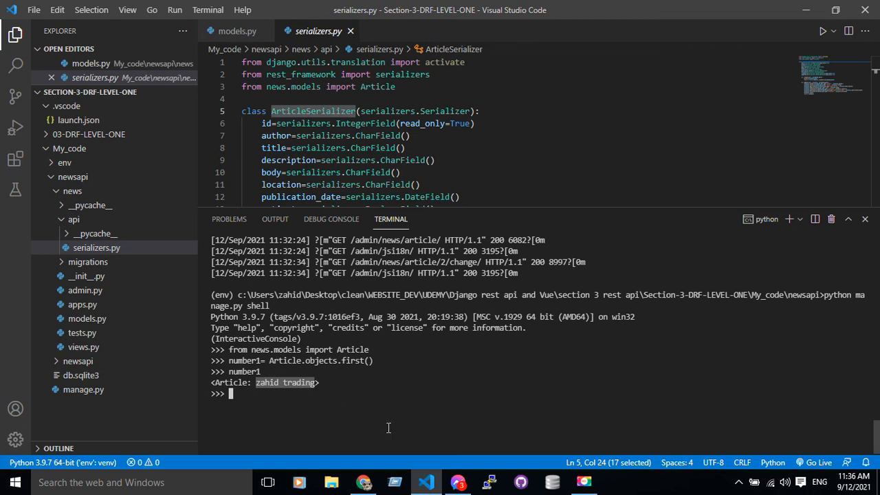
mouse_move(367, 405)
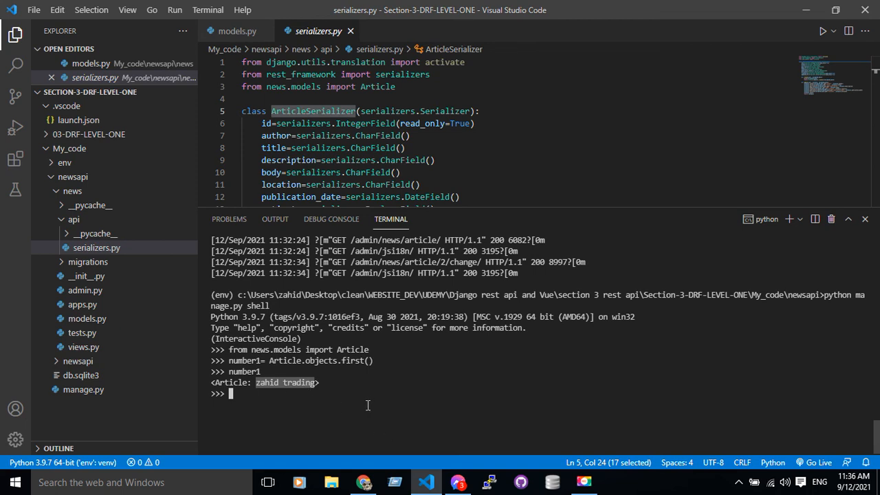